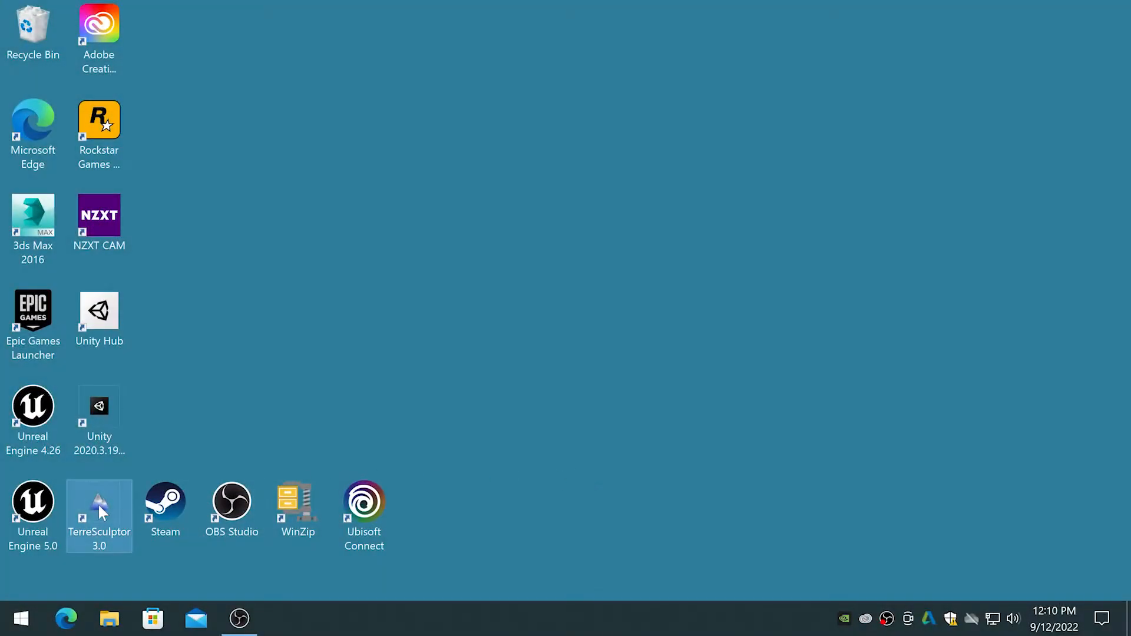
- Start TerreSculptor 3.0 from its desktop shortcut and wait for the welcome window
double_click(99, 501)
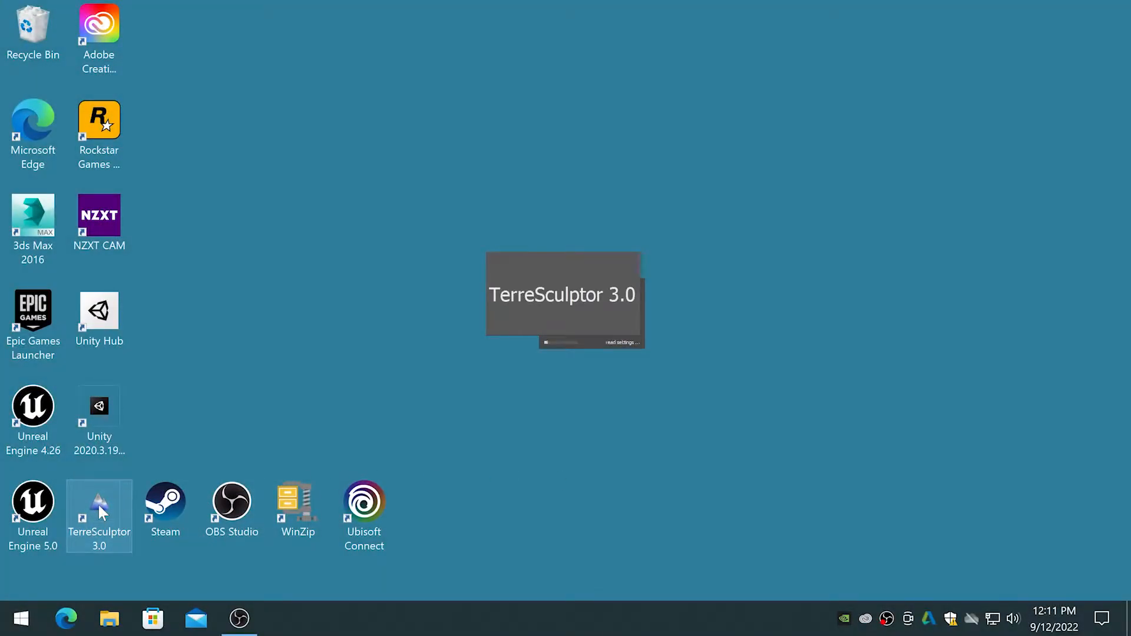
double_click(99, 504)
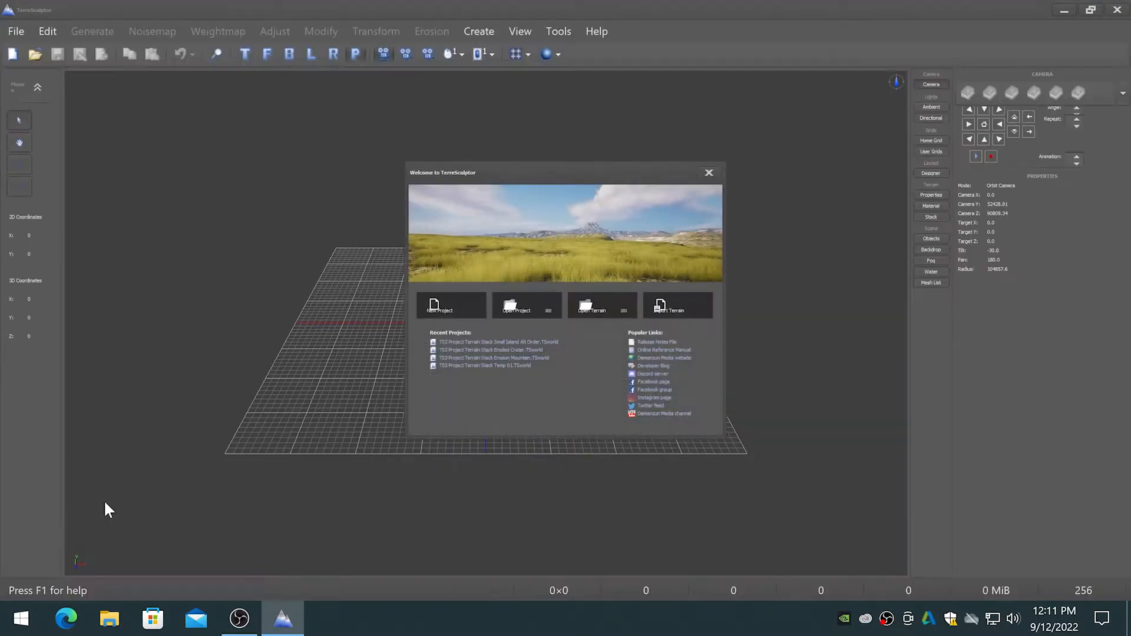
- Create a new blank terrain at 1024×1024 size
left_click(439, 305)
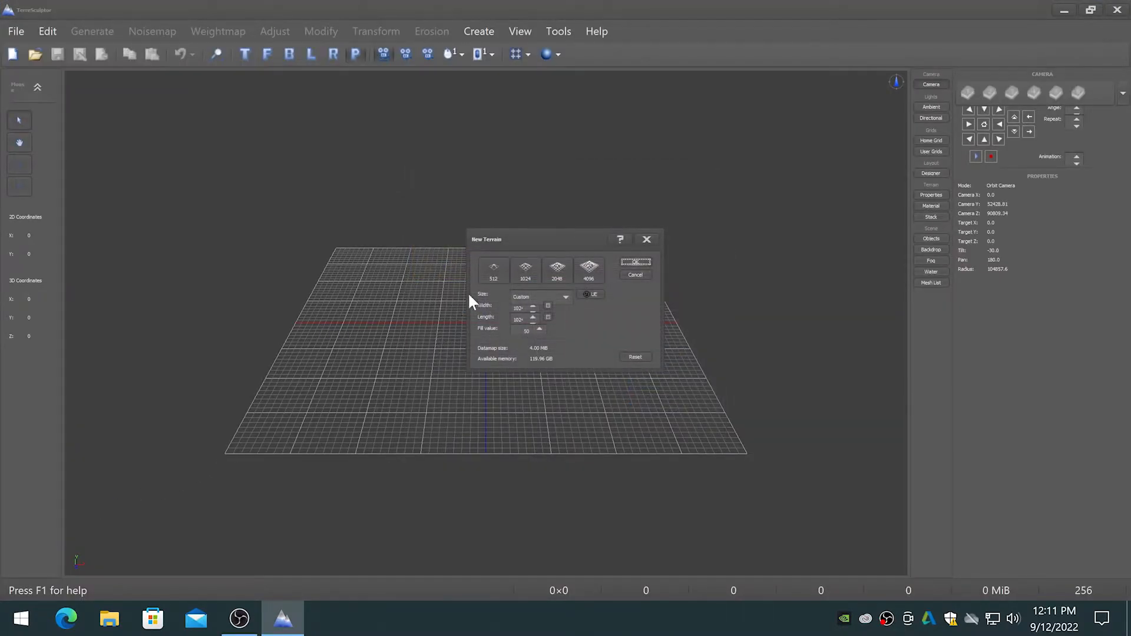
left_click(525, 269)
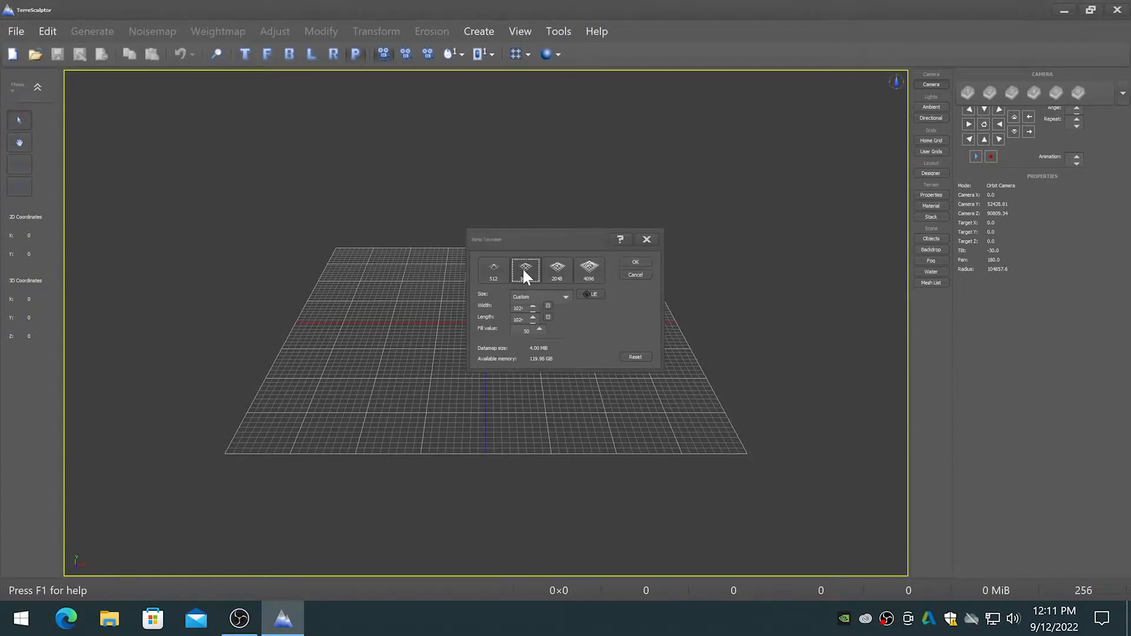
left_click(92, 31)
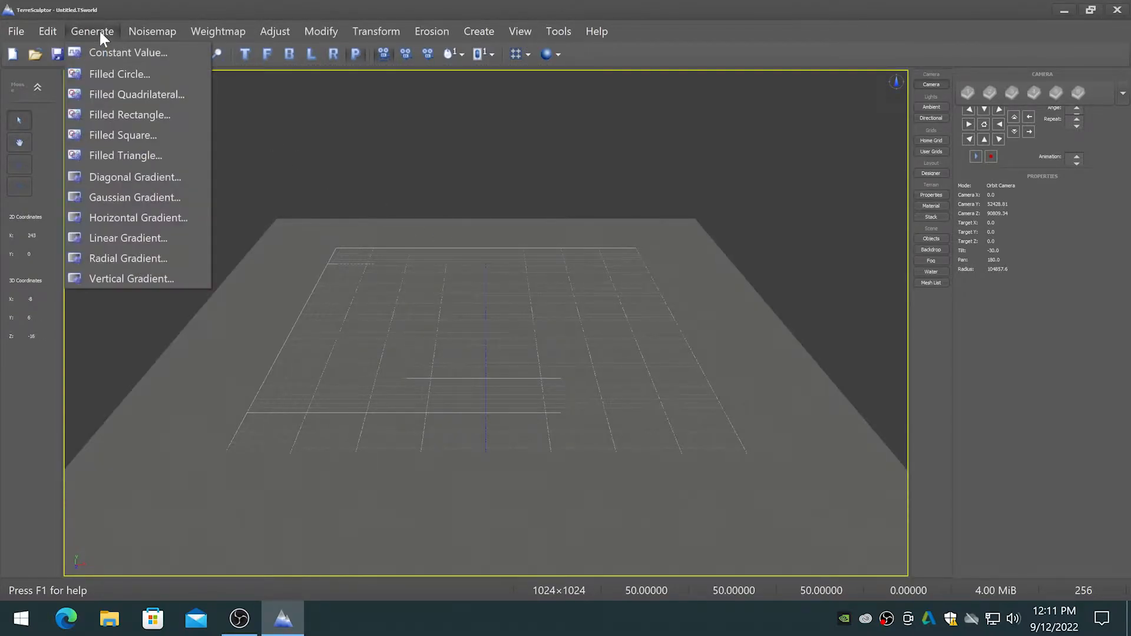
- Apply the Noisemap Gradient generator to give the terrain hilly relief
left_click(152, 31)
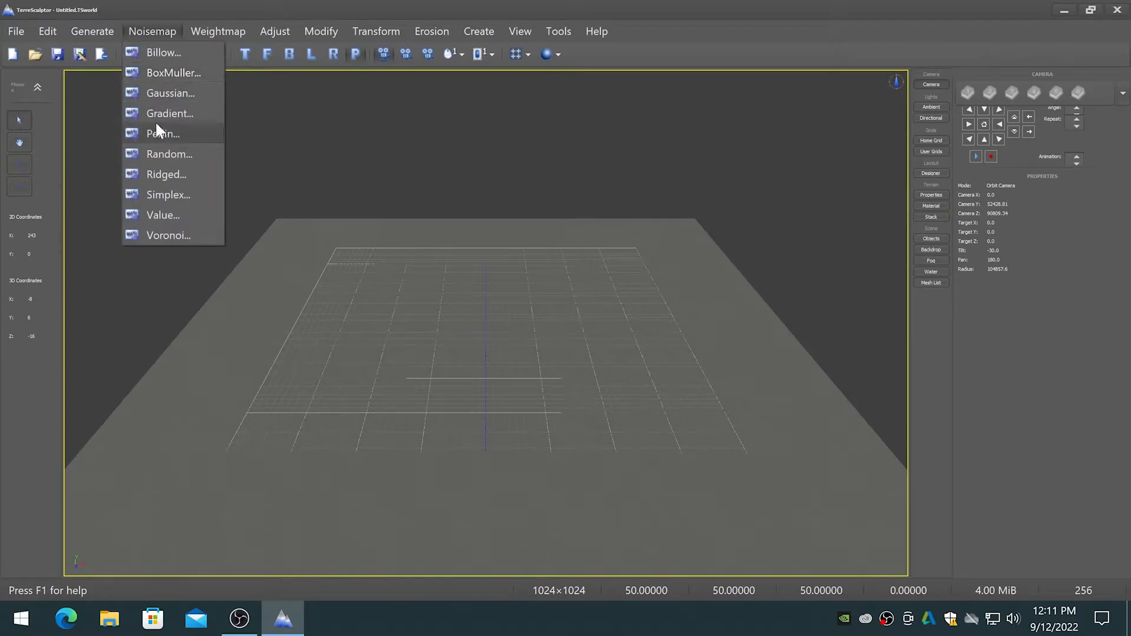
left_click(170, 113)
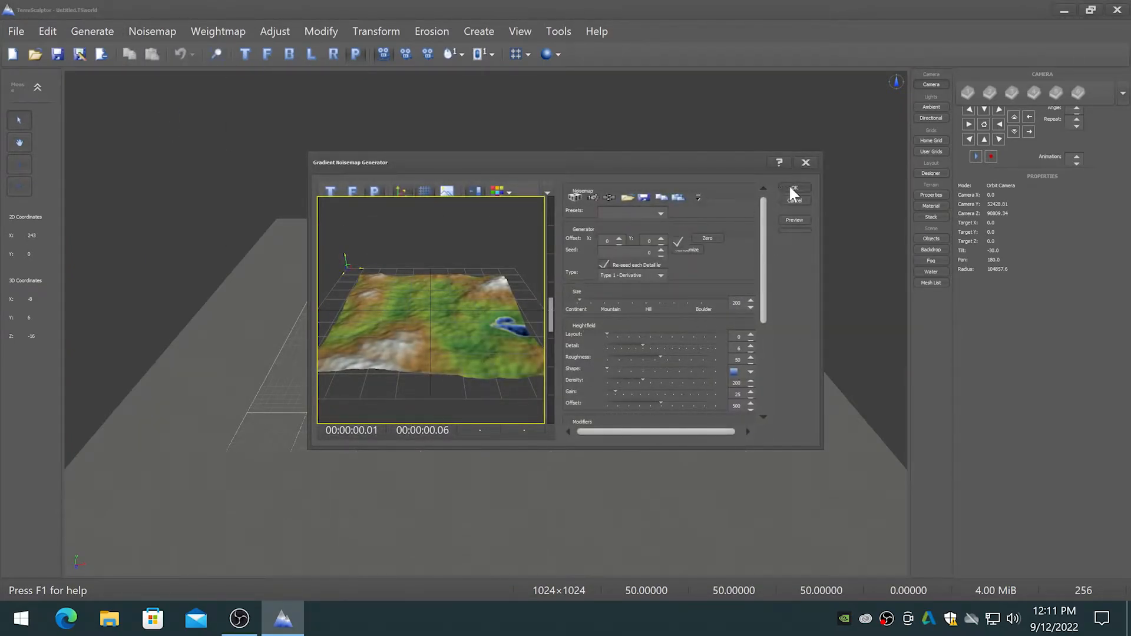
left_click(793, 190)
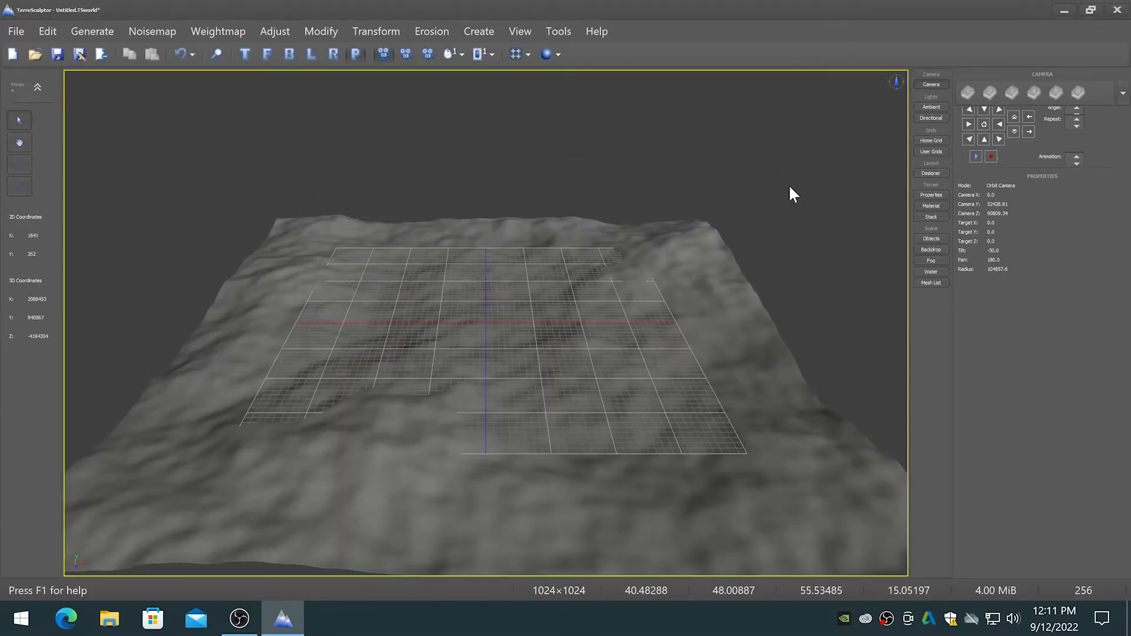
mouse_move(448, 186)
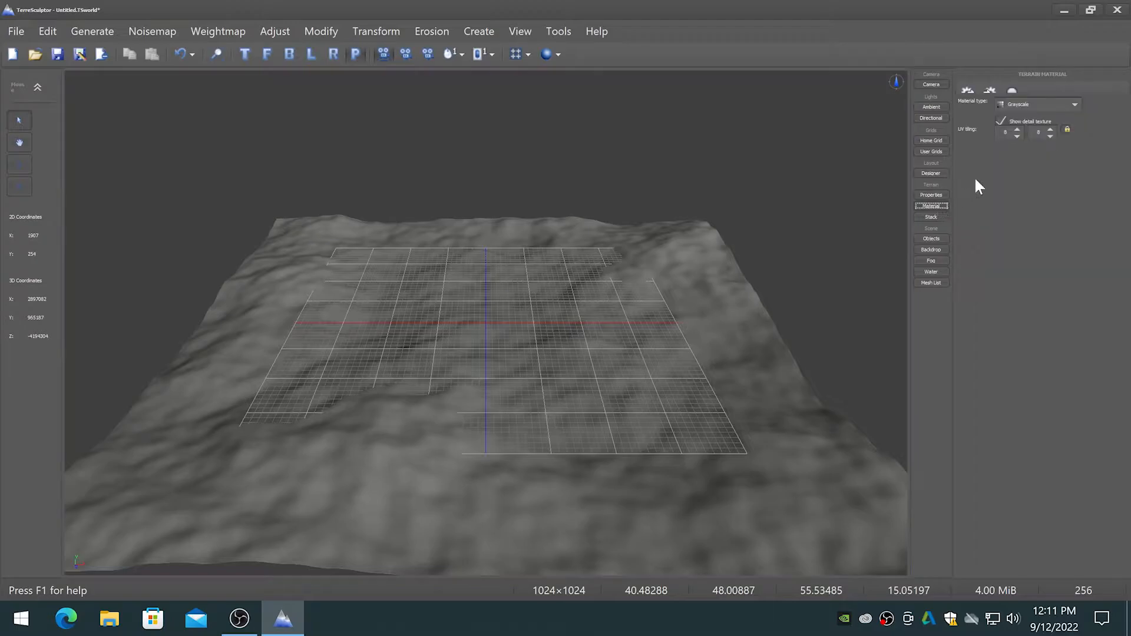
left_click(1074, 104)
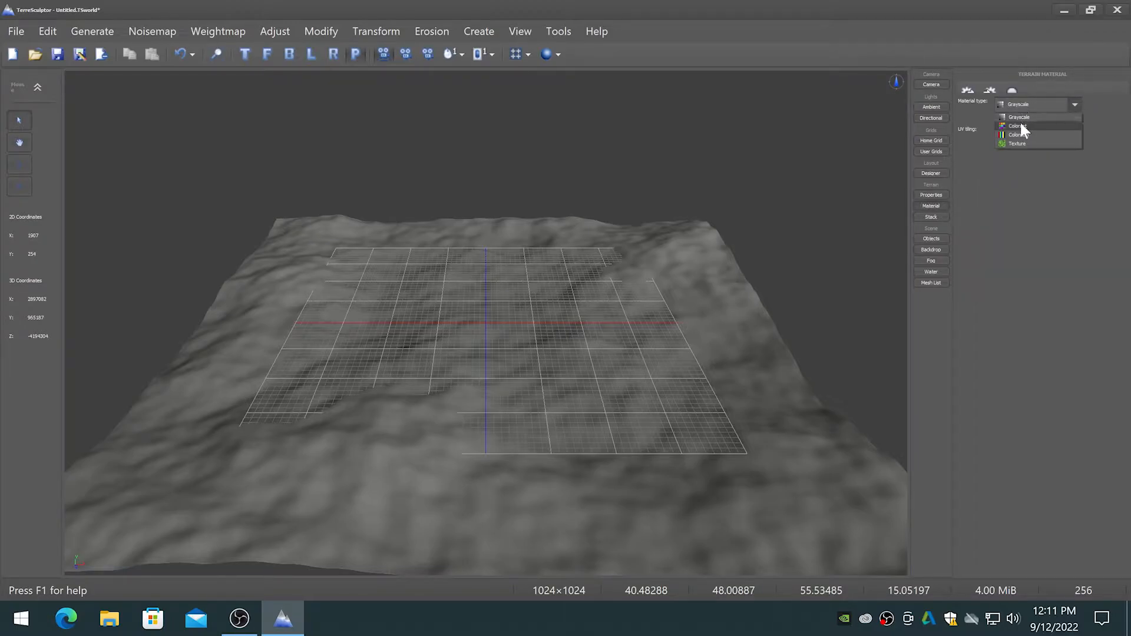
left_click(1017, 126)
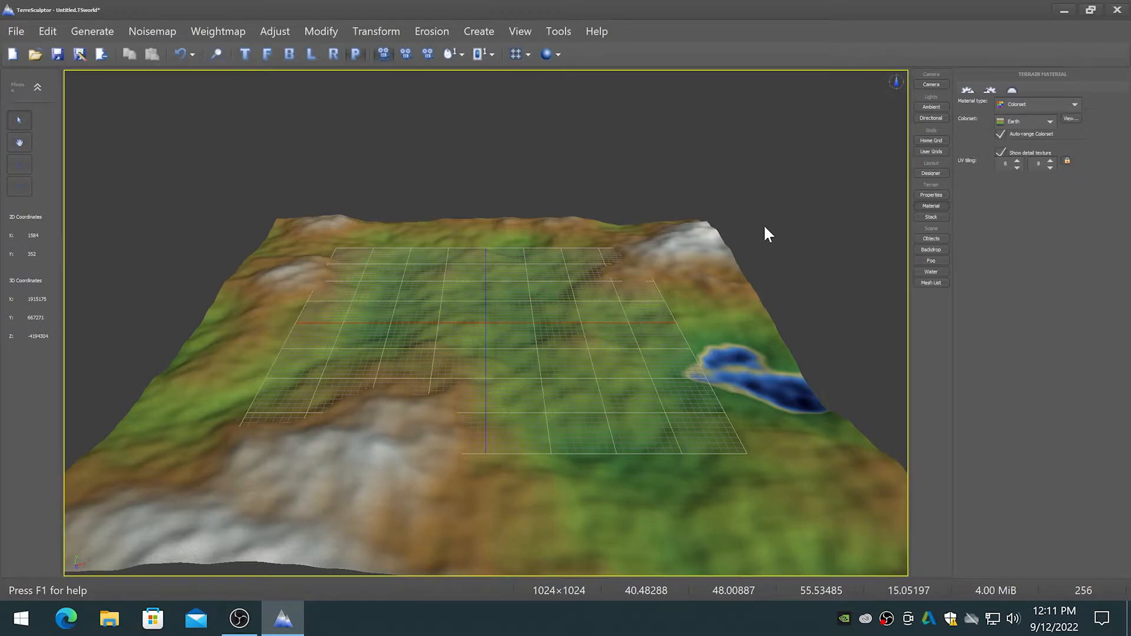
left_click(92, 31)
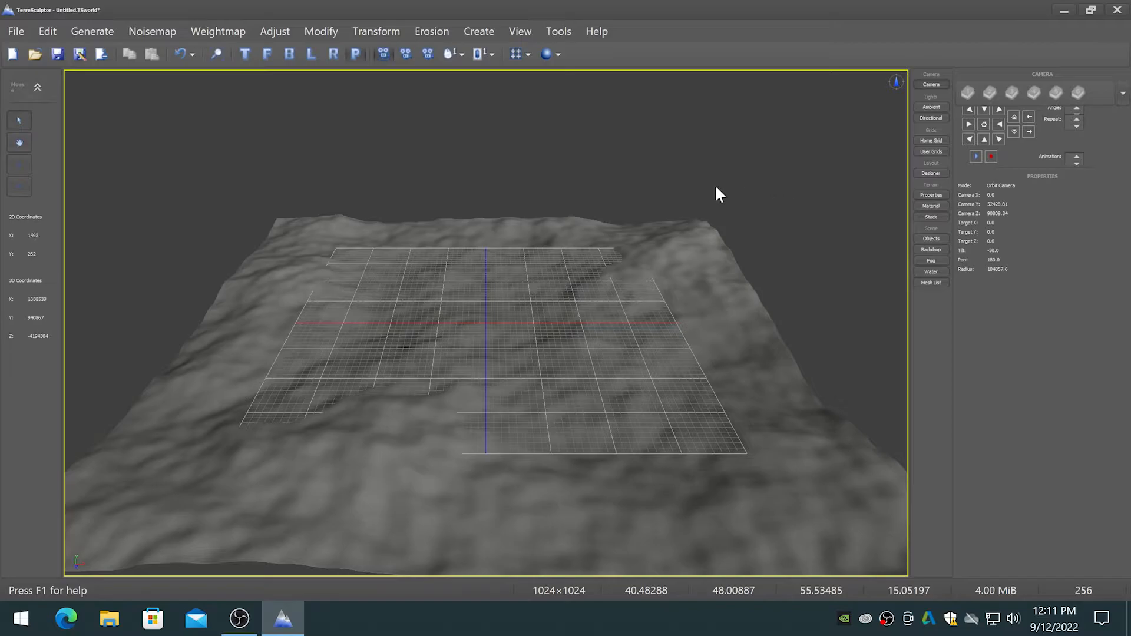
mouse_move(939, 214)
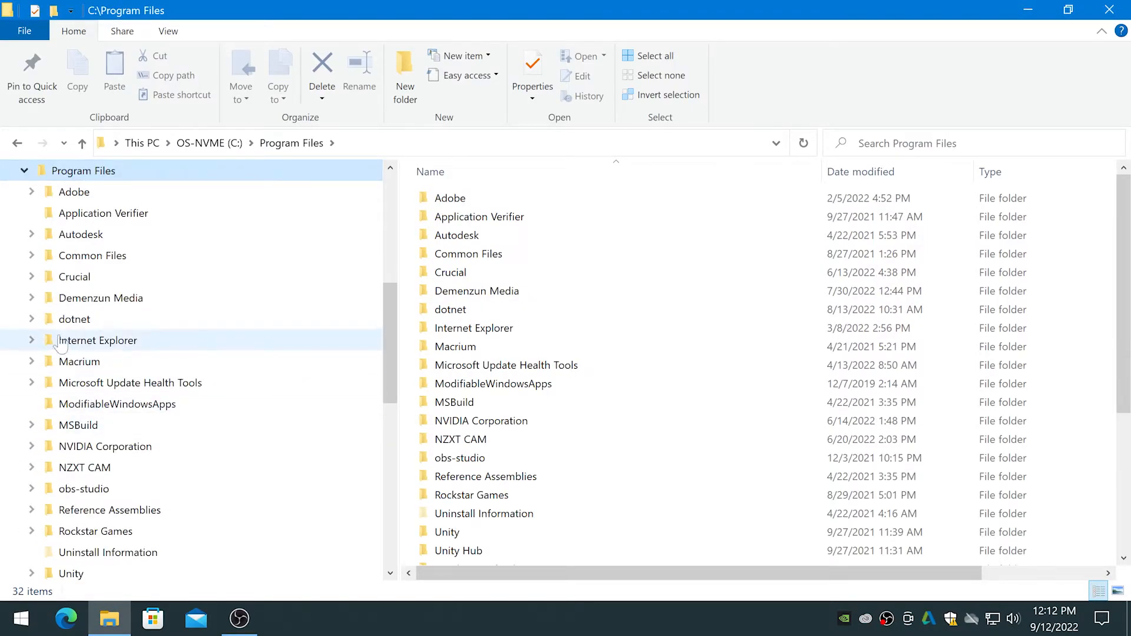
- Go to Demenzun Media > TerreSculptor 3.0 and bring up TerreSculptor.exe's context menu
left_click(32, 297)
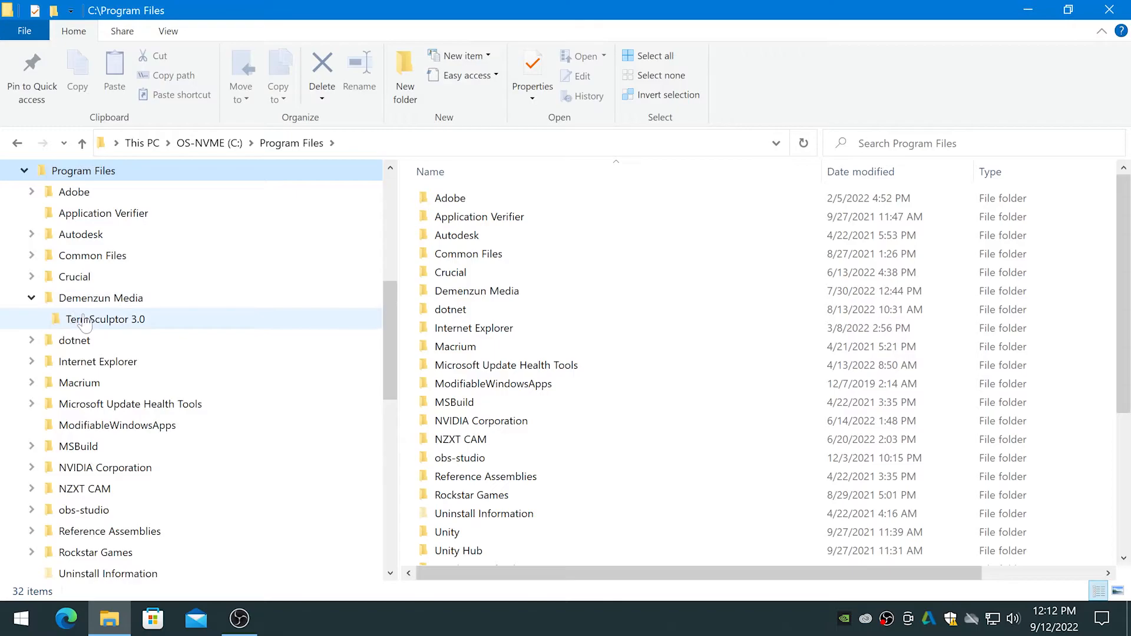
double_click(105, 318)
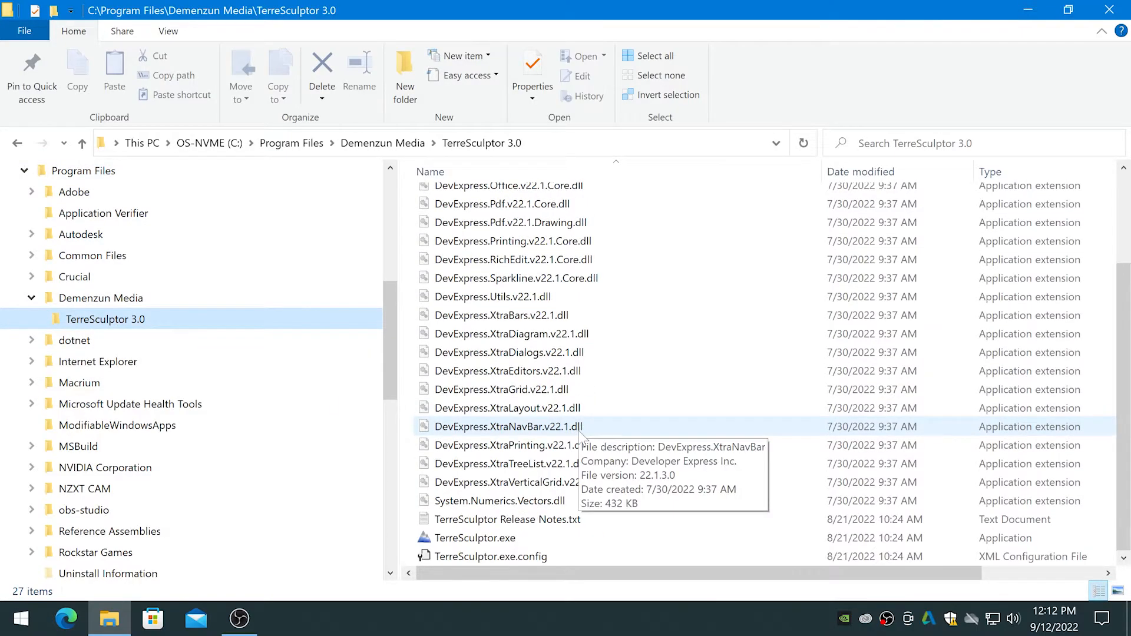
right_click(476, 537)
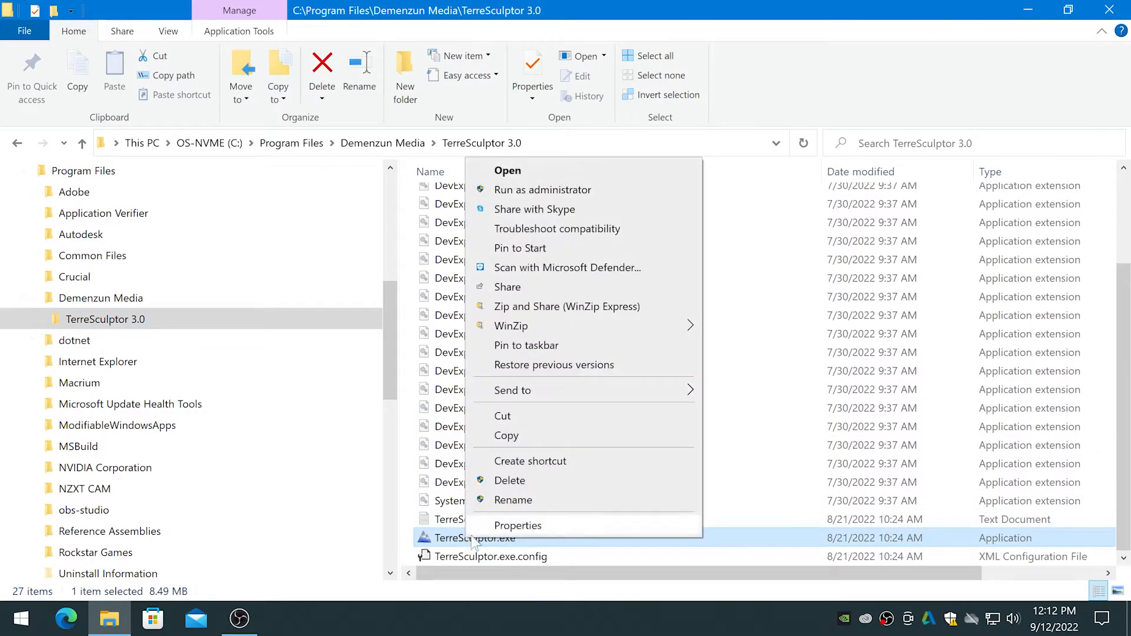
mouse_move(530, 530)
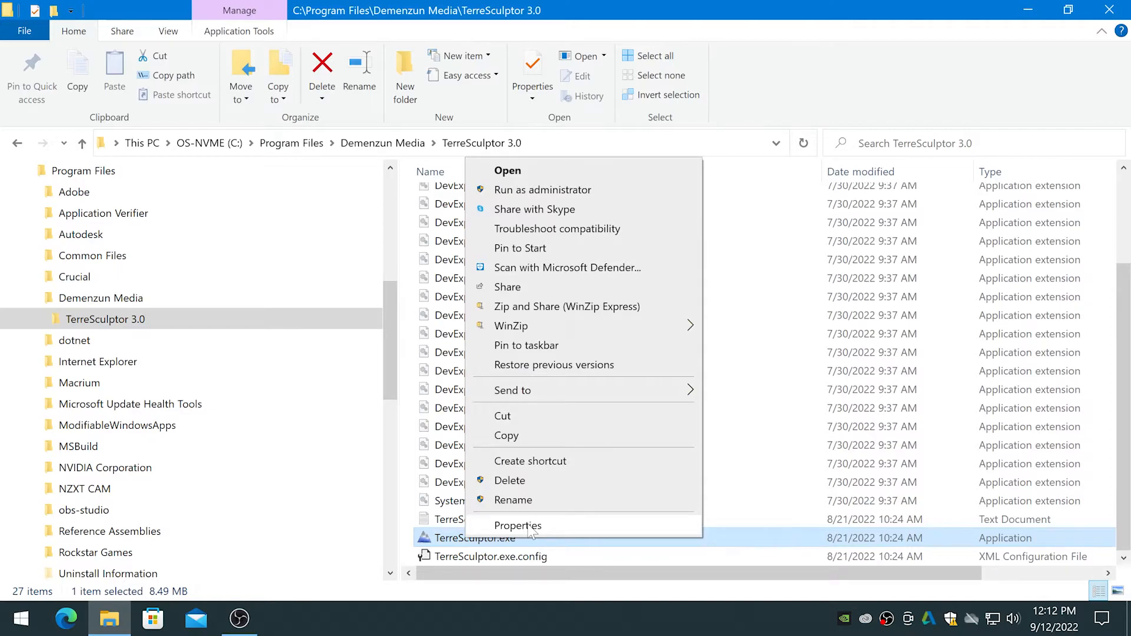
- In TerreSculptor.exe Compatibility properties, override high DPI scaling with System (Enhanced) and confirm
left_click(518, 525)
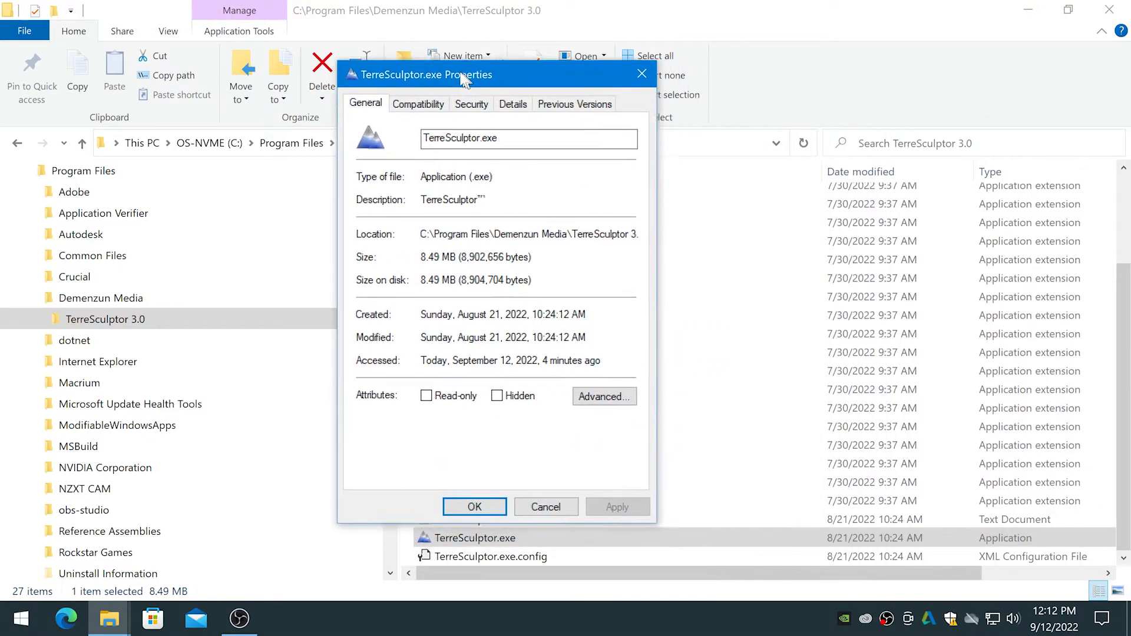
left_click(417, 103)
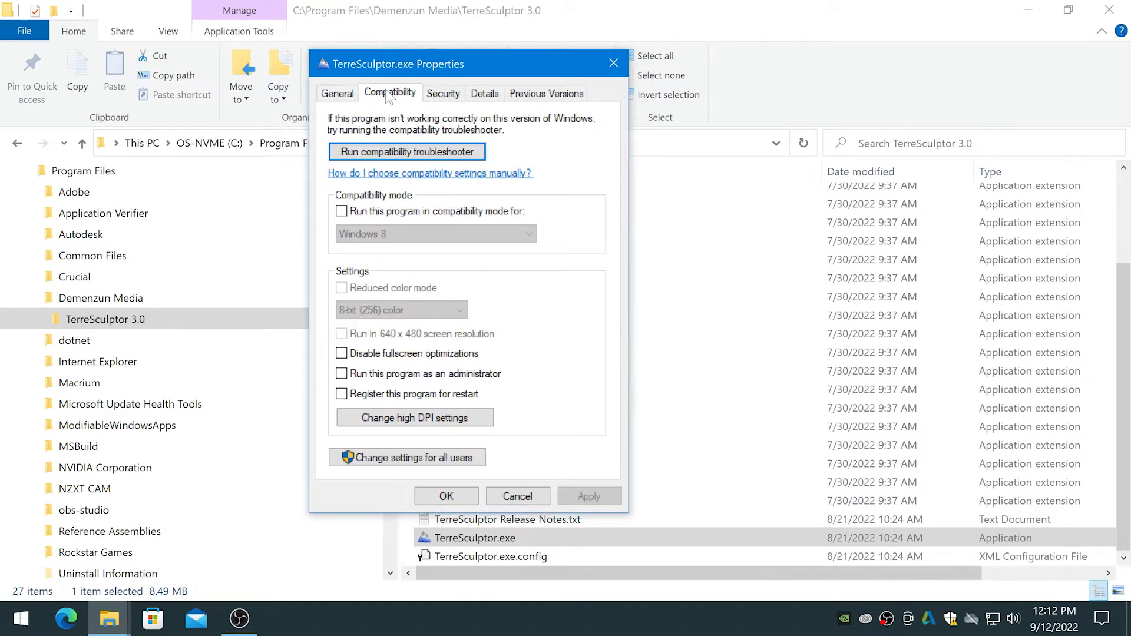
left_click(414, 417)
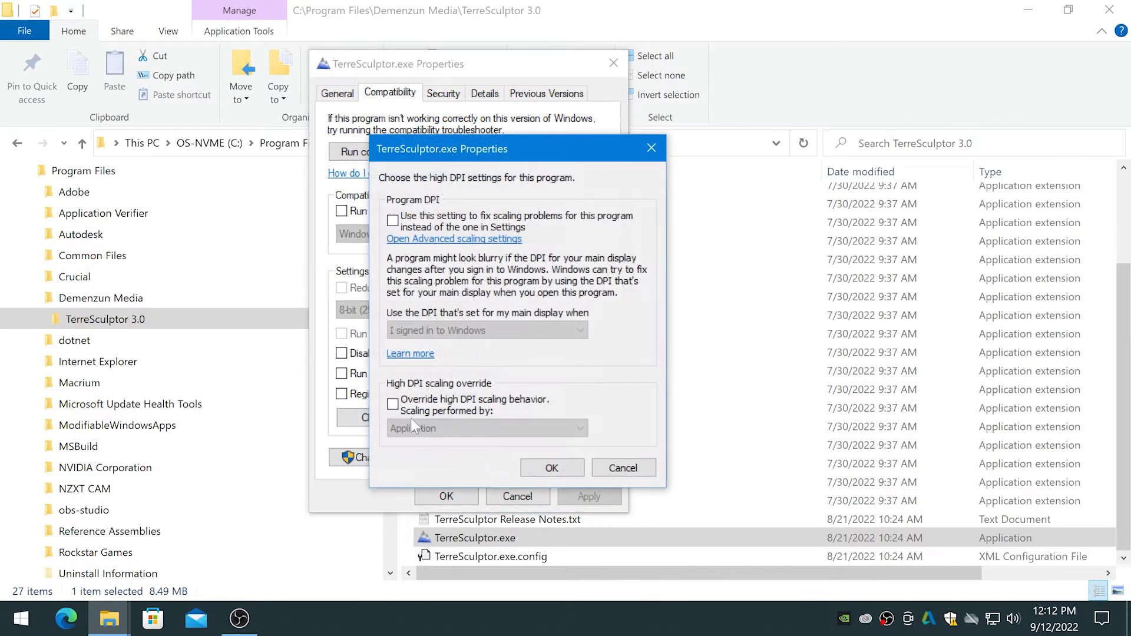
left_click(393, 402)
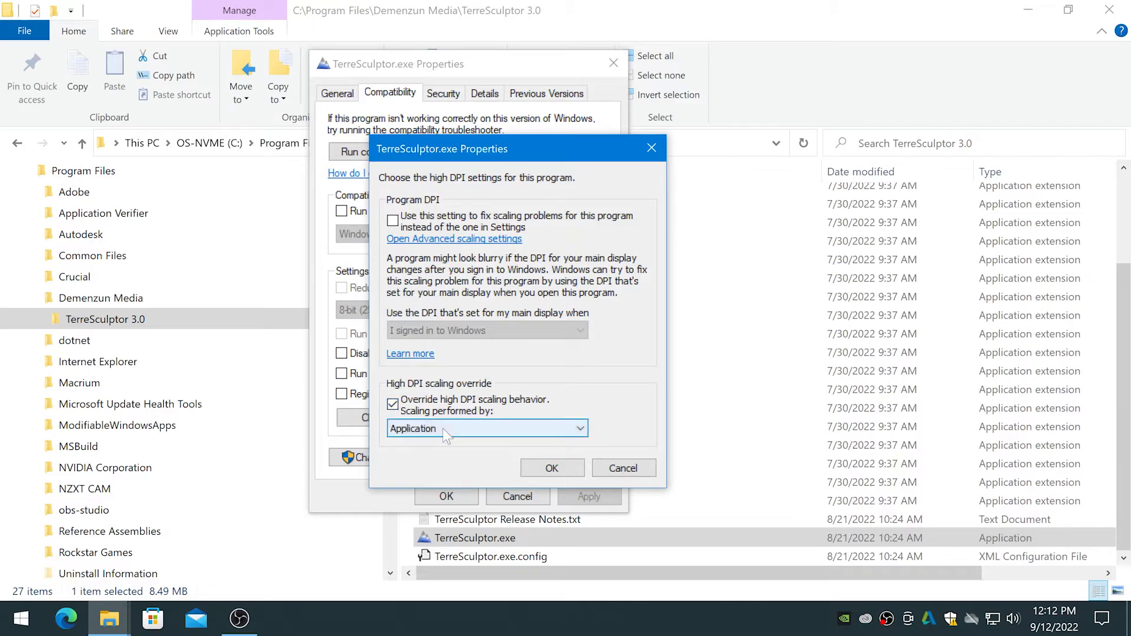
left_click(486, 427)
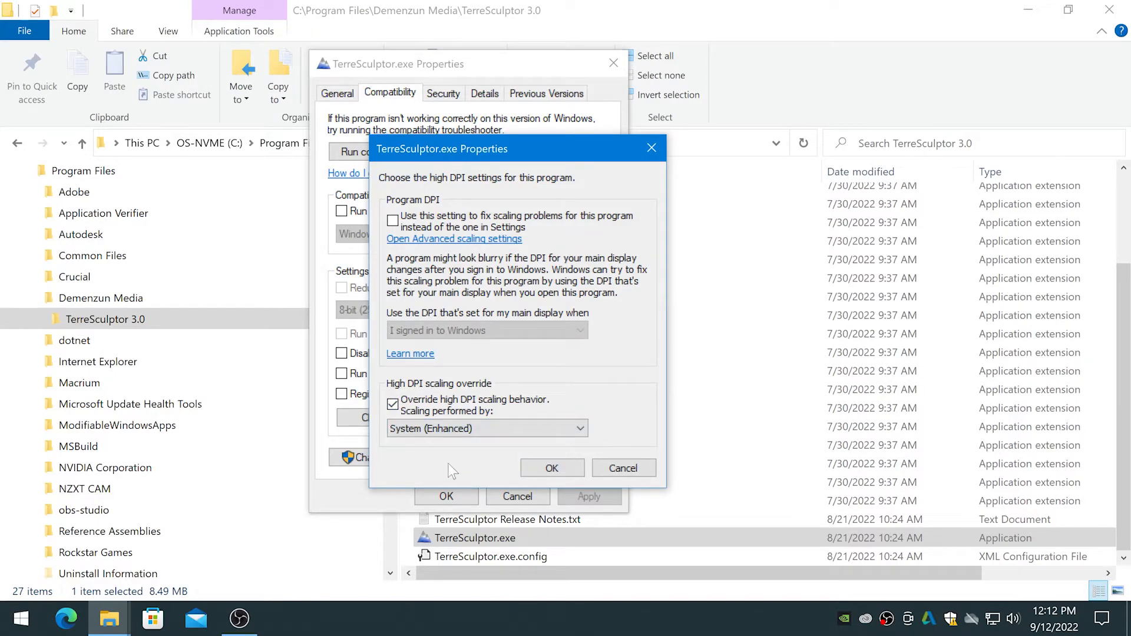
left_click(552, 467)
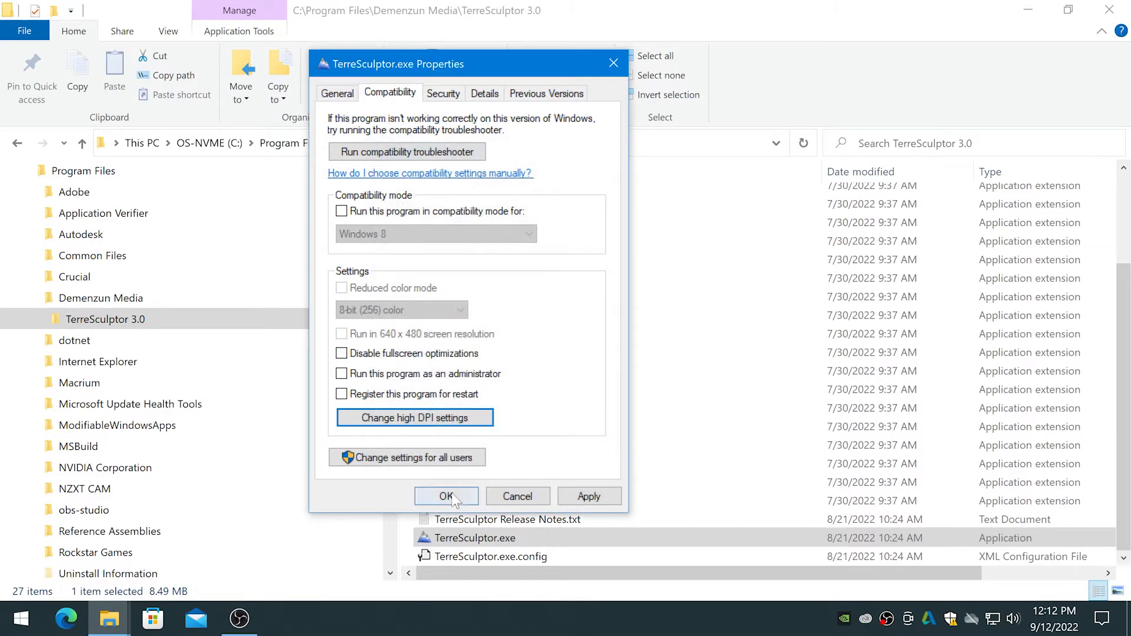
left_click(445, 495)
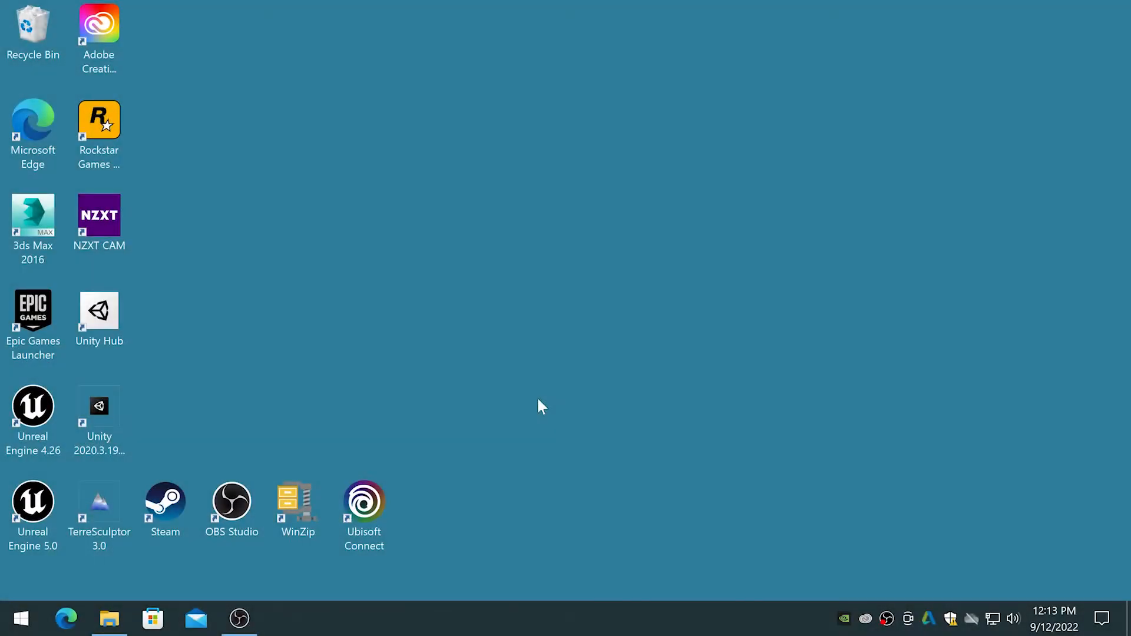
- Start TerreSculptor 3.0 again from its desktop shortcut
double_click(99, 502)
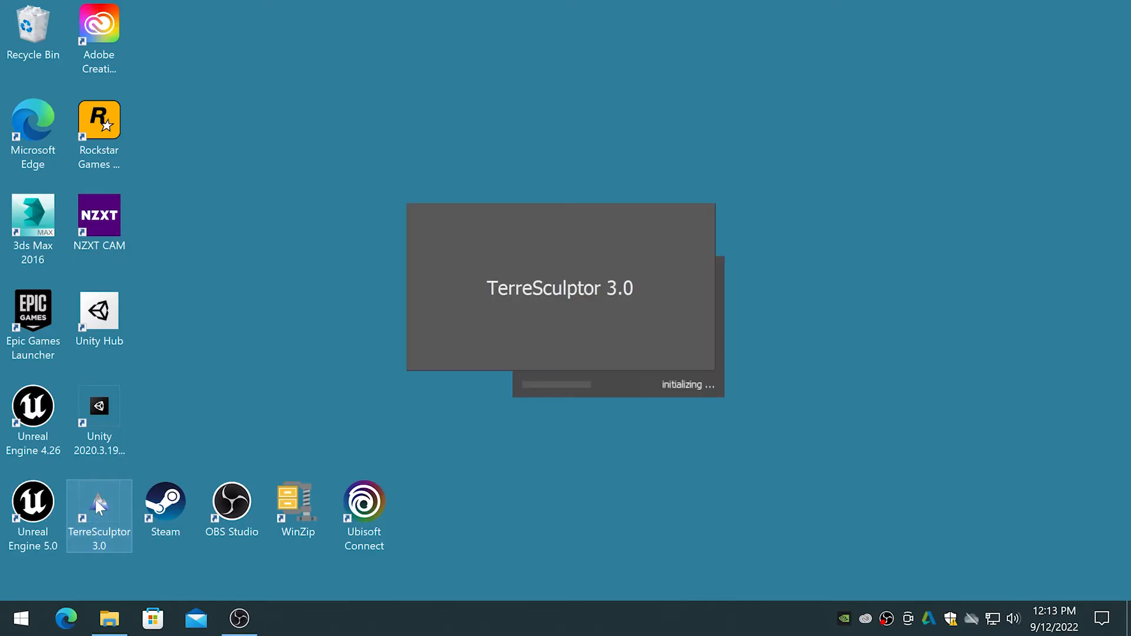